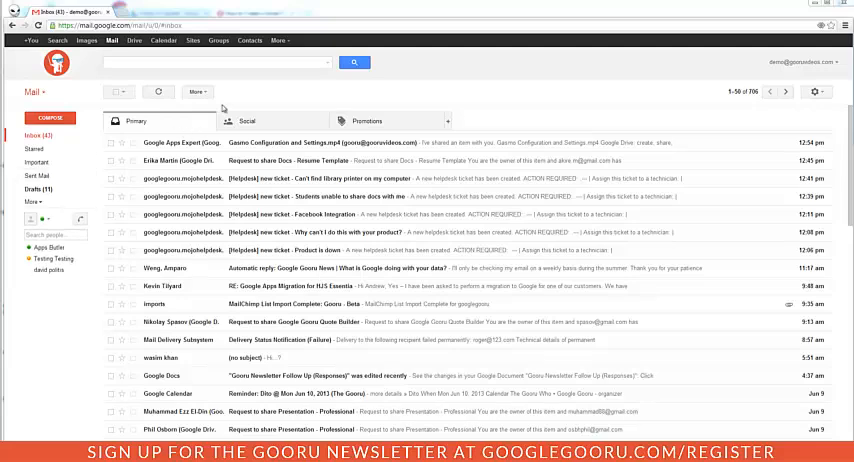
mouse_move(235, 108)
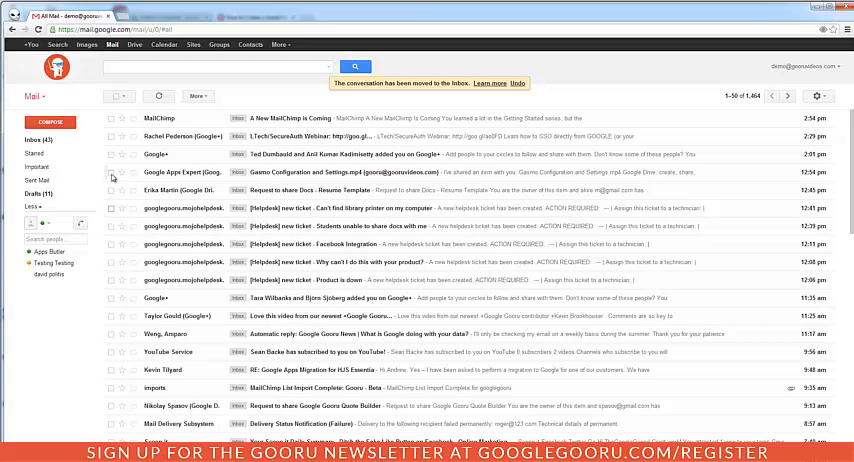
Step: Select the Google Apps Expert conversation about Gasmo Configuration and Settings in All Mail
left_click(112, 172)
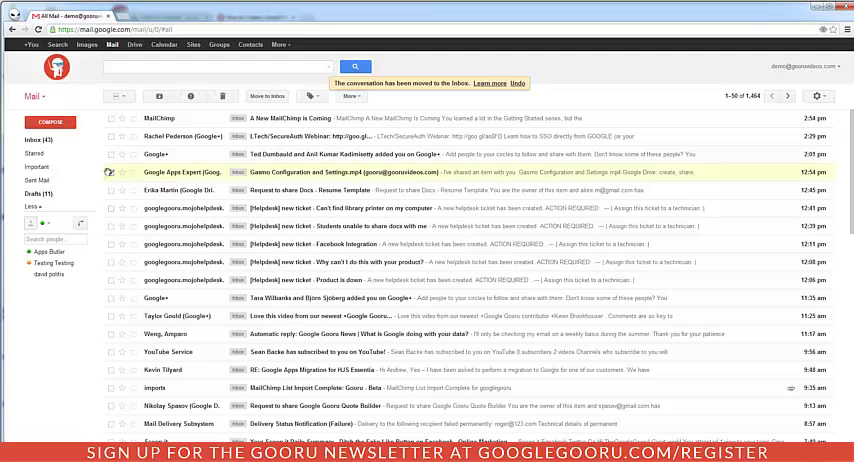